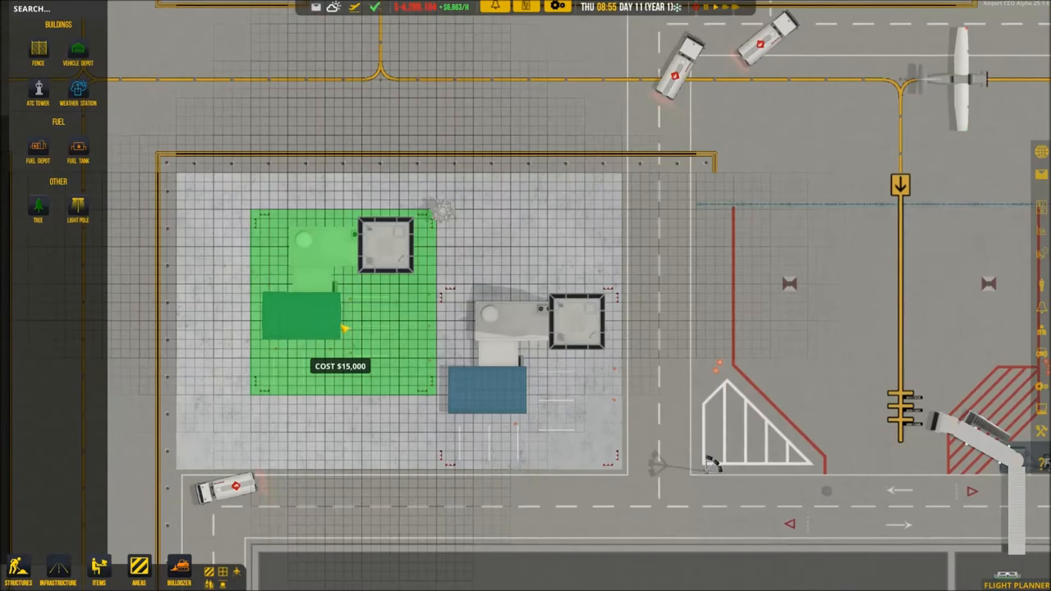
# Place the $15,000 fuel depot in the paved lot beside the small building
pyautogui.click(38, 205)
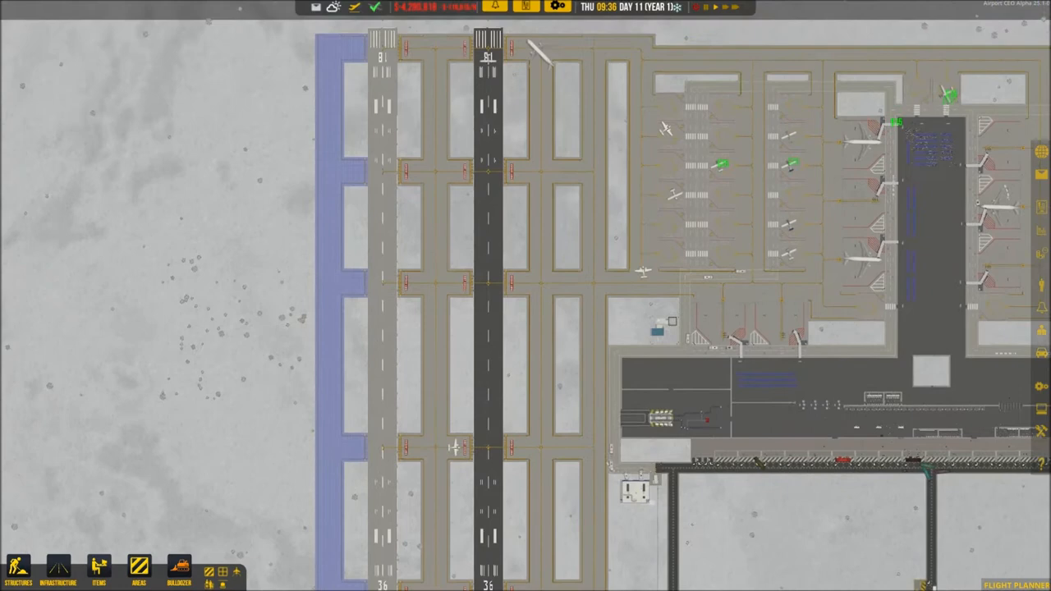
# Open the airport Contracts overview from the right sidebar
pyautogui.click(1014, 585)
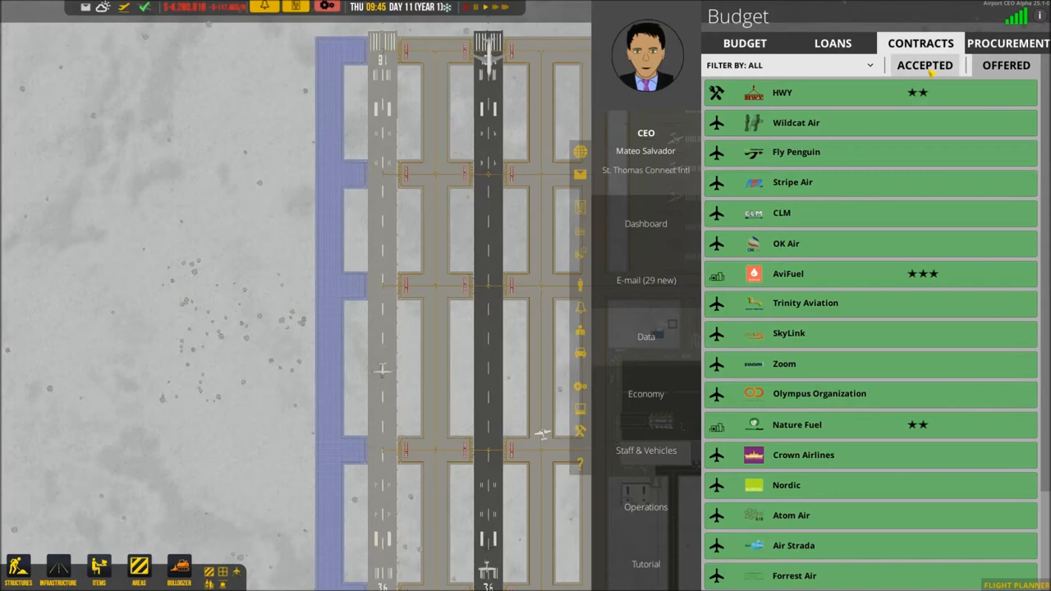
# Show the Accepted contracts list with airlines and fuel suppliers AviFuel and Nature Fuel
pyautogui.click(1009, 42)
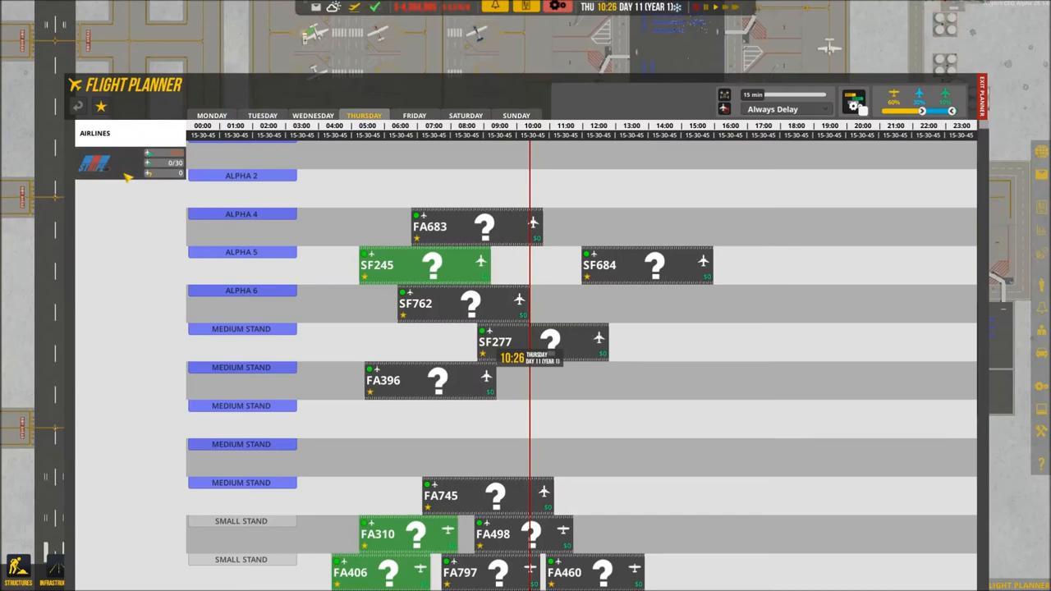
pyautogui.moveTo(855, 107)
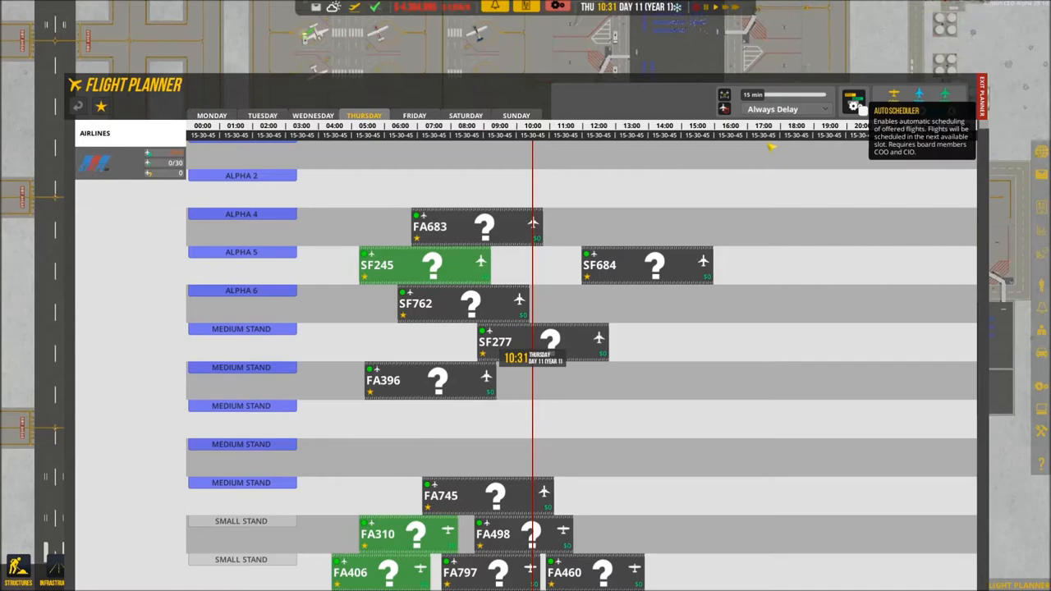
# Toggle the Auto Scheduler for offered flights in the Thursday schedule
pyautogui.click(982, 90)
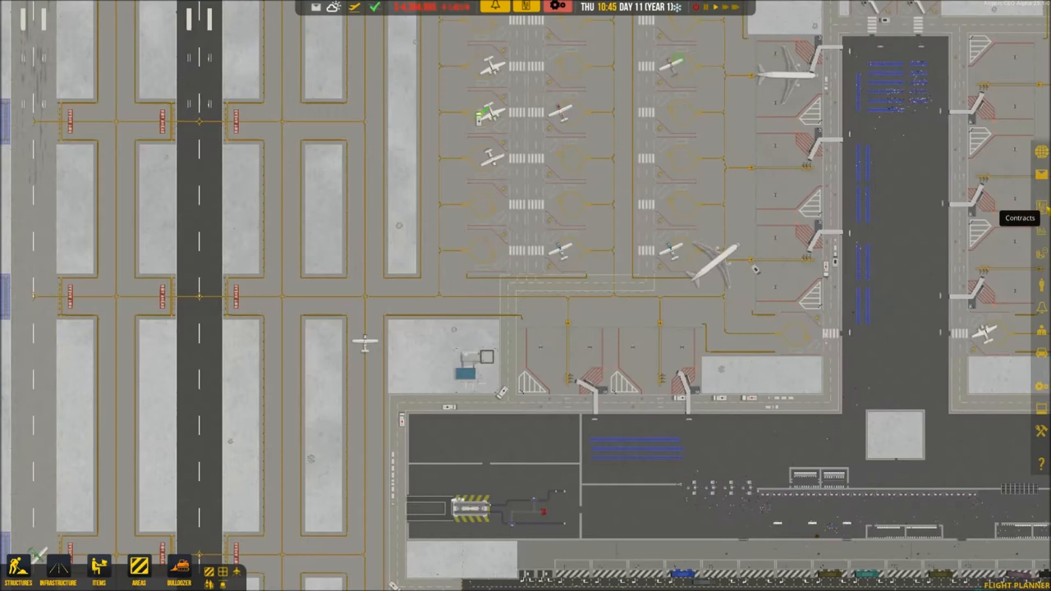
# Reopen the contracts overview and view the SkyFly Airlines contract offer
pyautogui.click(1042, 218)
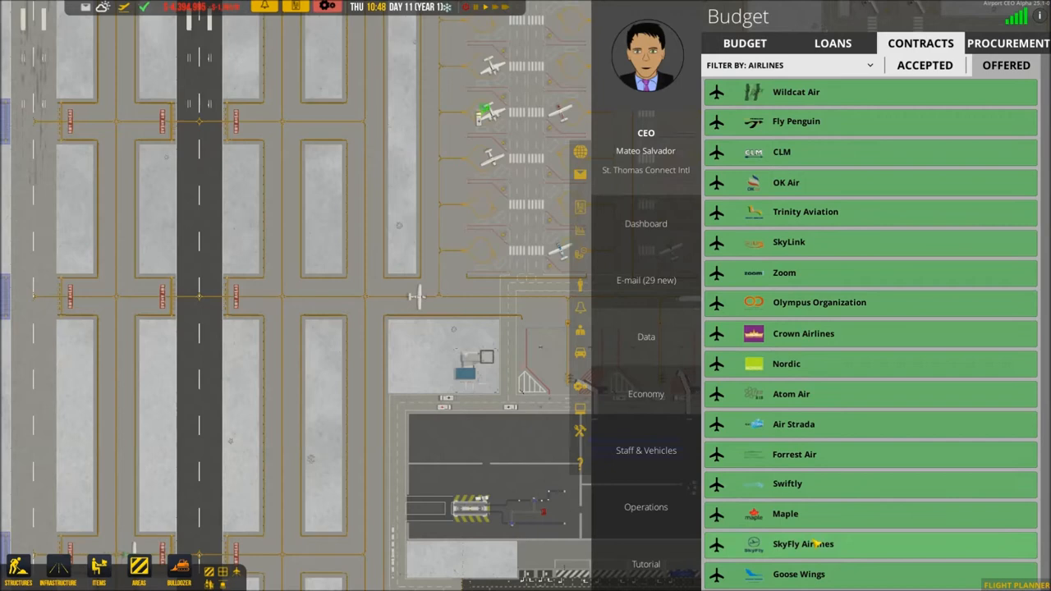
pyautogui.click(781, 152)
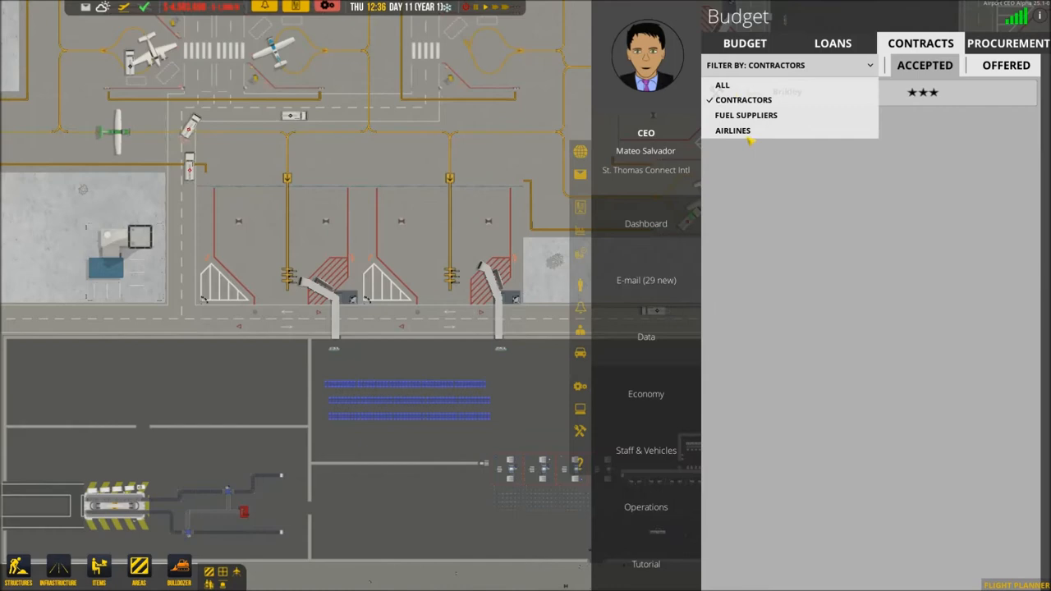
# Filter contracts to airlines and display Forrest Air's offered flights
pyautogui.click(733, 131)
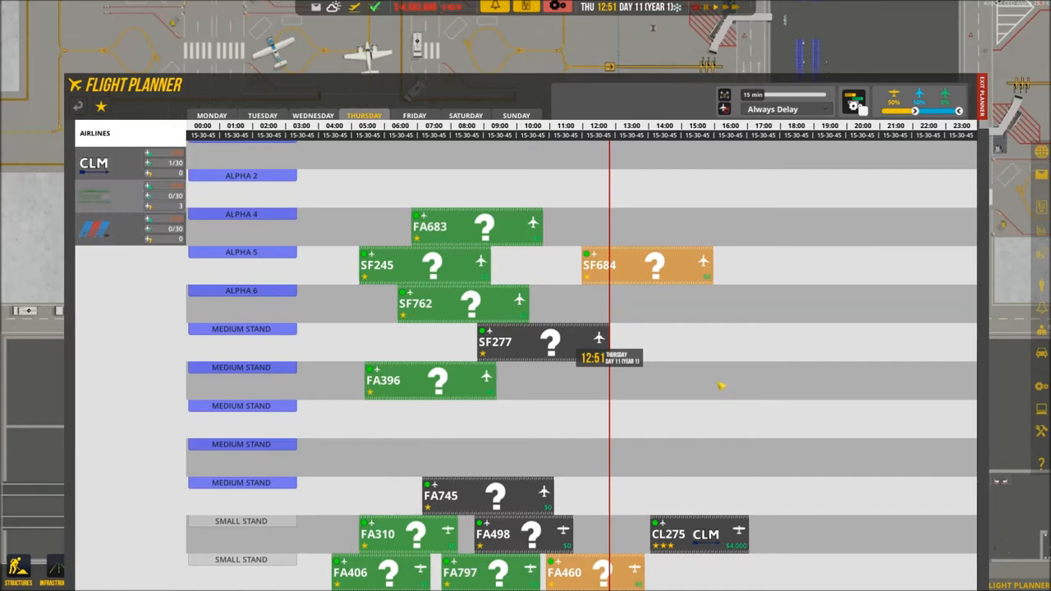
pyautogui.click(698, 534)
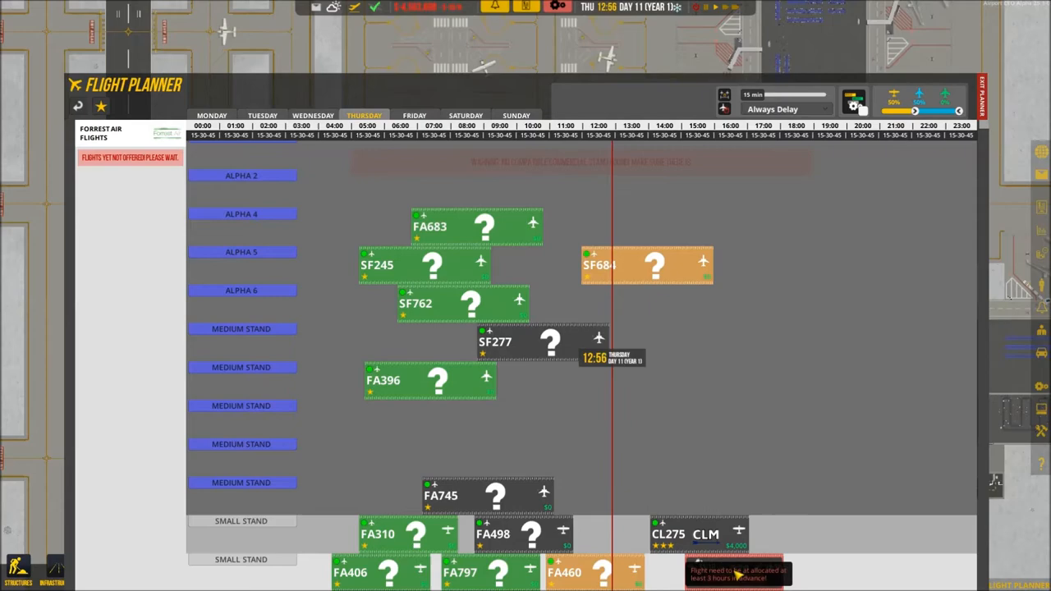
pyautogui.click(983, 95)
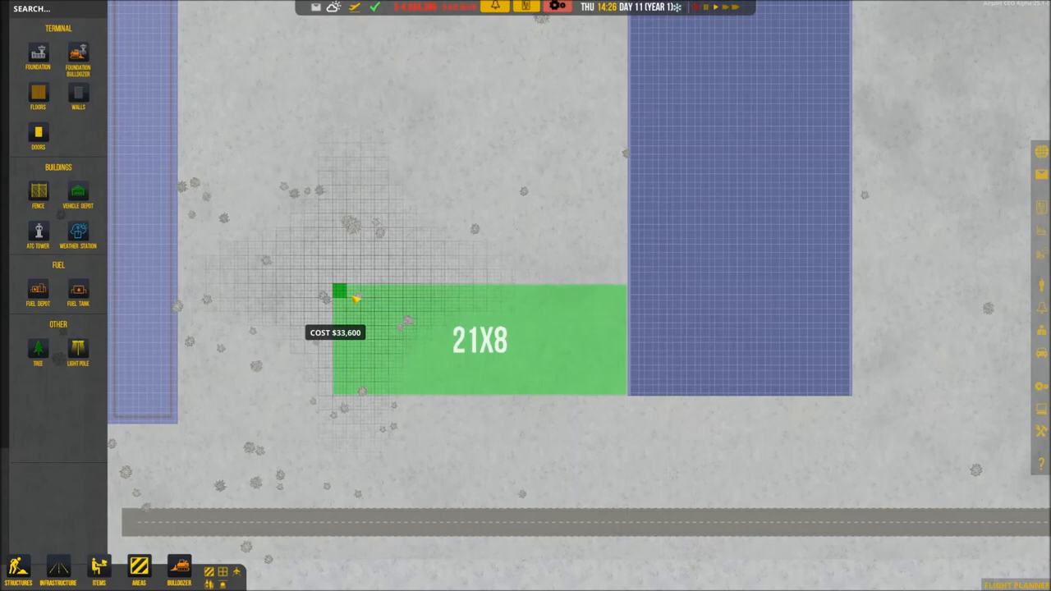
# Drag out the 21-by-8 terminal foundation on the map
pyautogui.moveTo(353, 298); pyautogui.dragTo(256, 261)
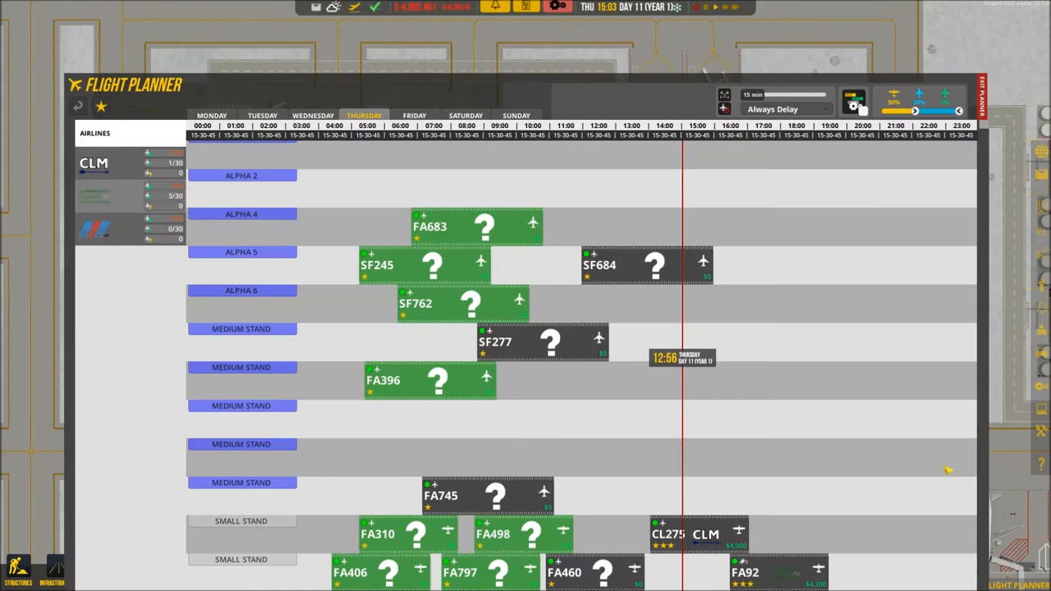
# Exit the flight planner to view the small prop aircraft stands
pyautogui.click(983, 94)
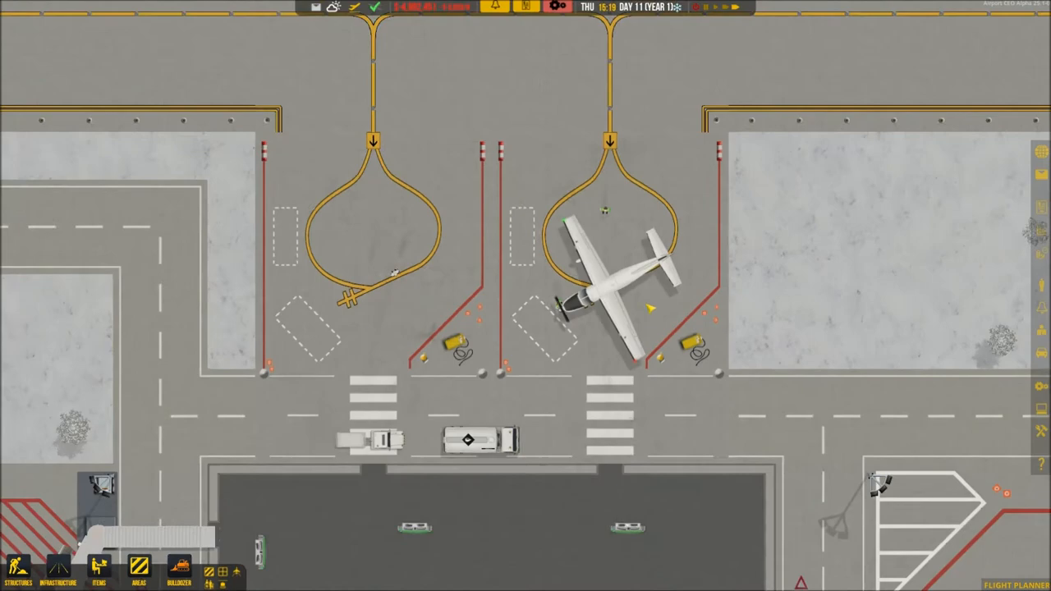
# Open offered airline contracts, listing Wildcat Air, Crown Airlines and Swiftly
pyautogui.click(1023, 583)
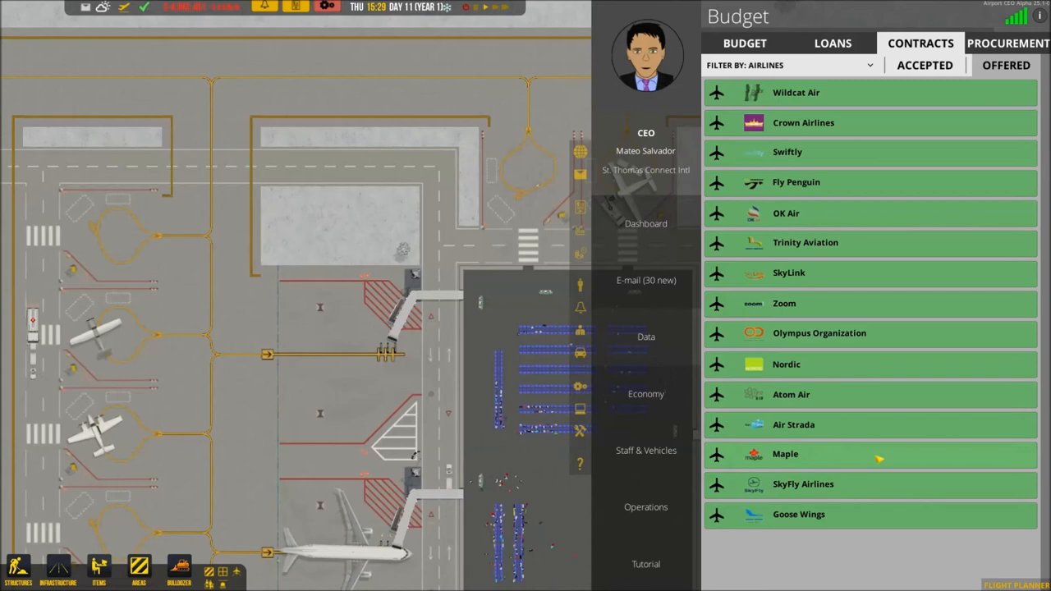
# Close the Budget panel, returning to the runway taxiway crossings
pyautogui.click(805, 242)
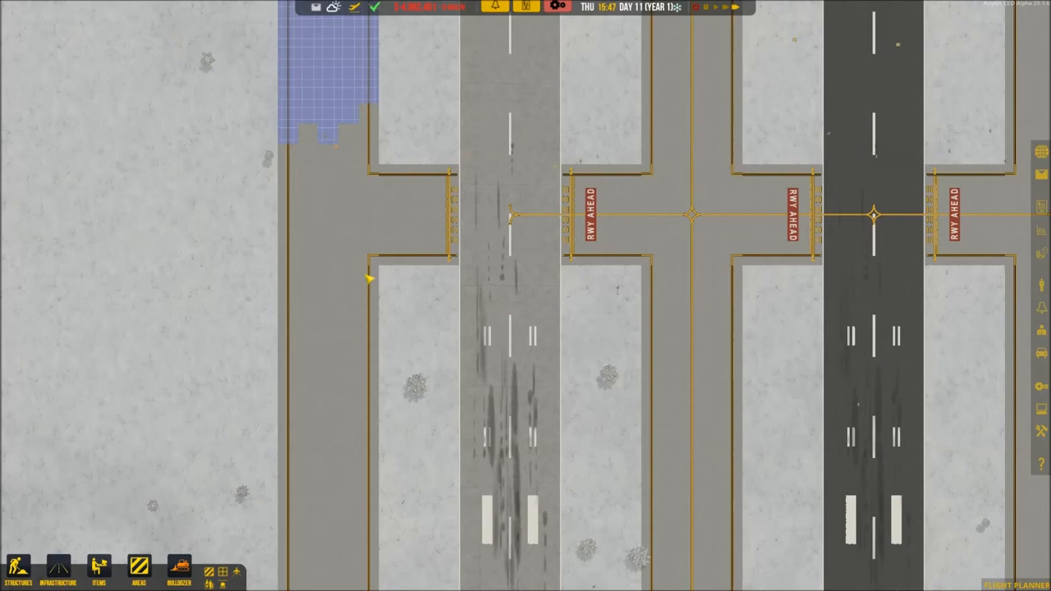
# Select Car Drop-Off from the Transportation options in the Infrastructure panel
pyautogui.click(18, 571)
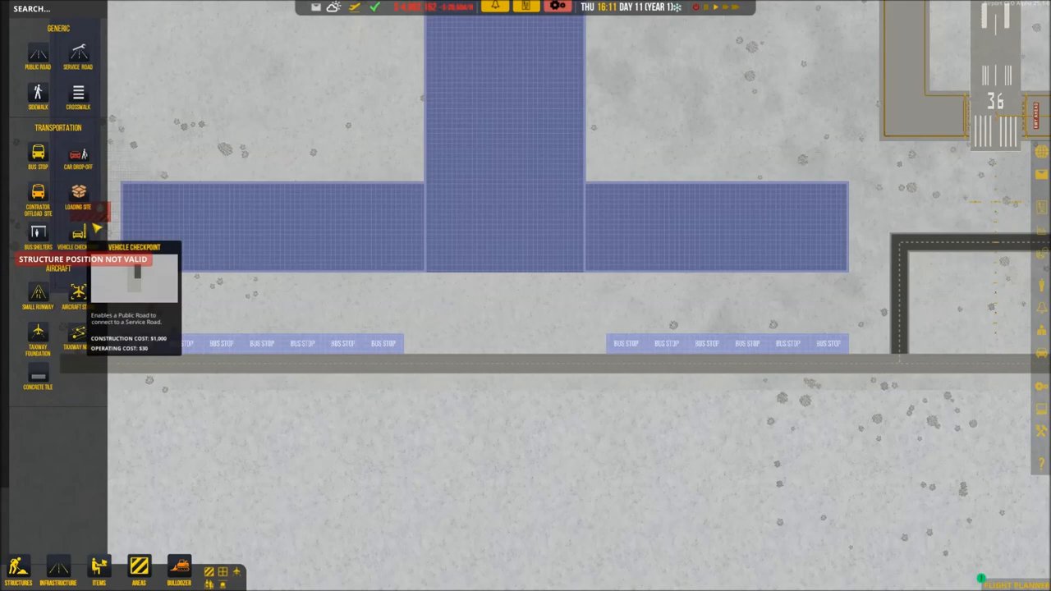
pyautogui.moveTo(78, 154)
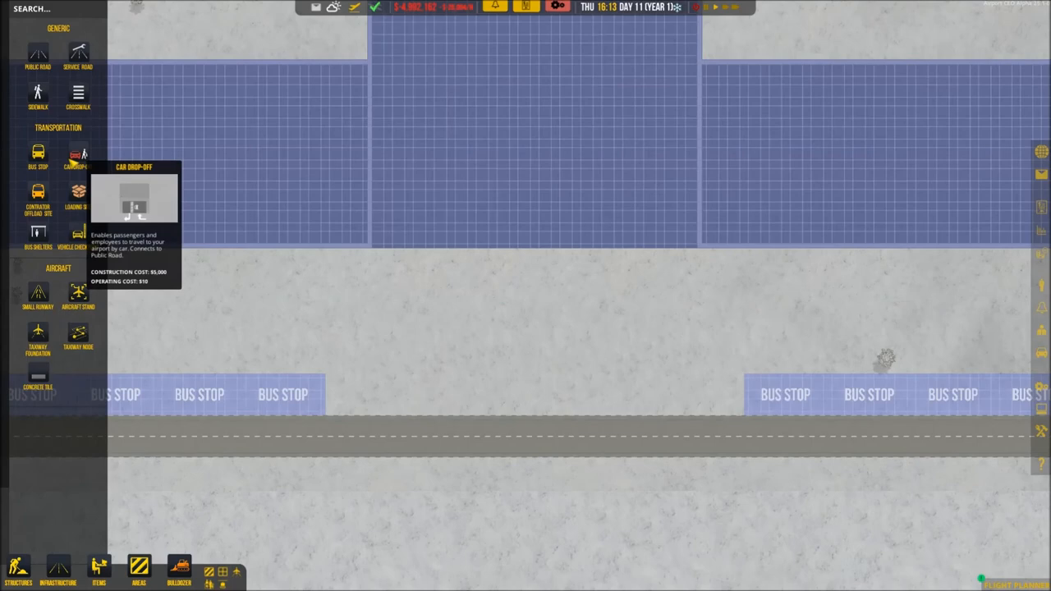
pyautogui.click(78, 156)
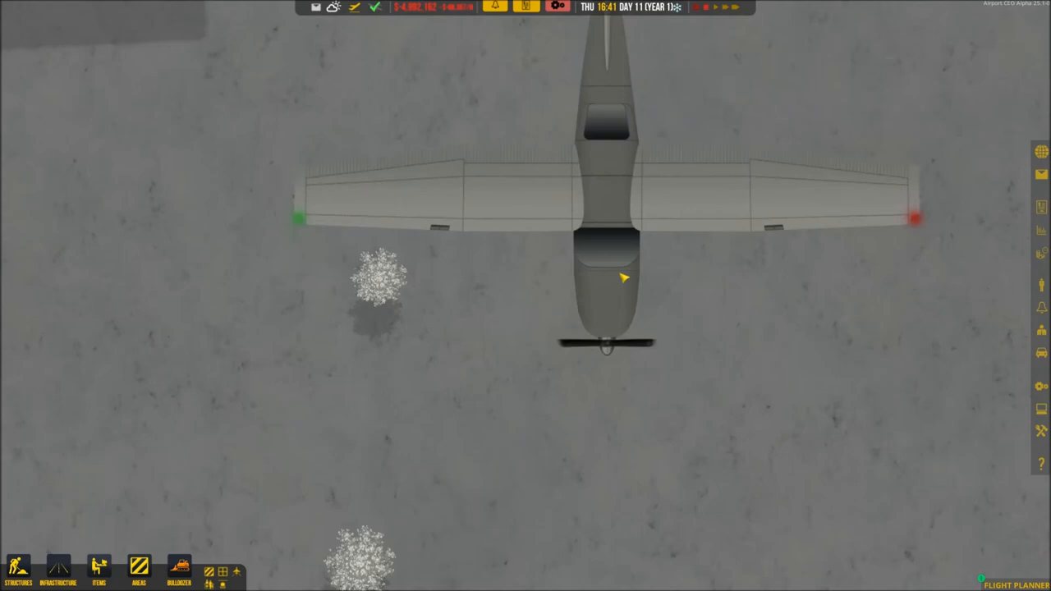
pyautogui.scroll(-3)
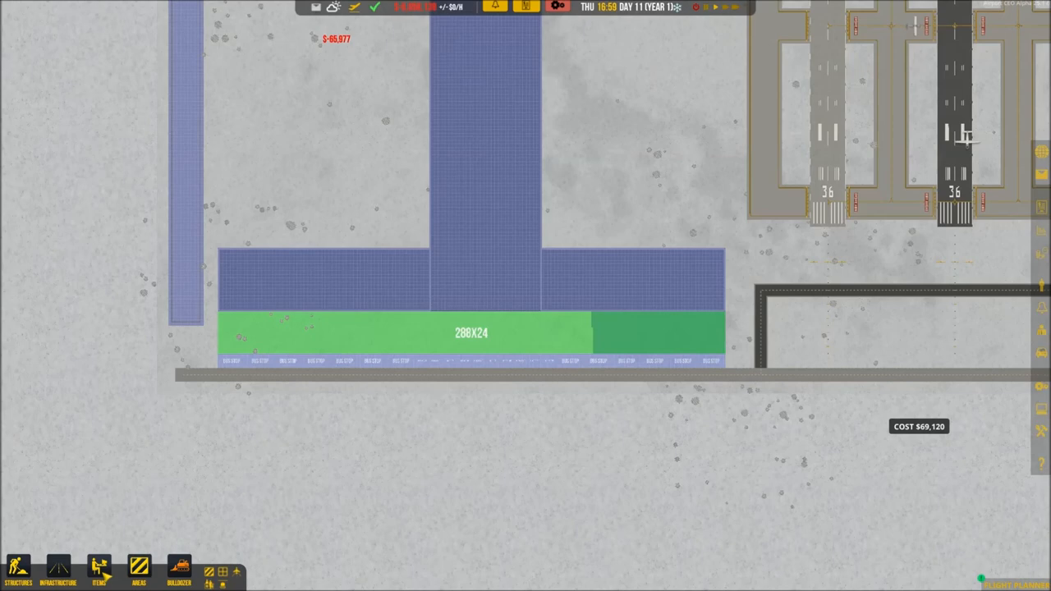
# Place the 288x24 car drop-off zone along the bus stops below the terminal foundation
pyautogui.click(99, 571)
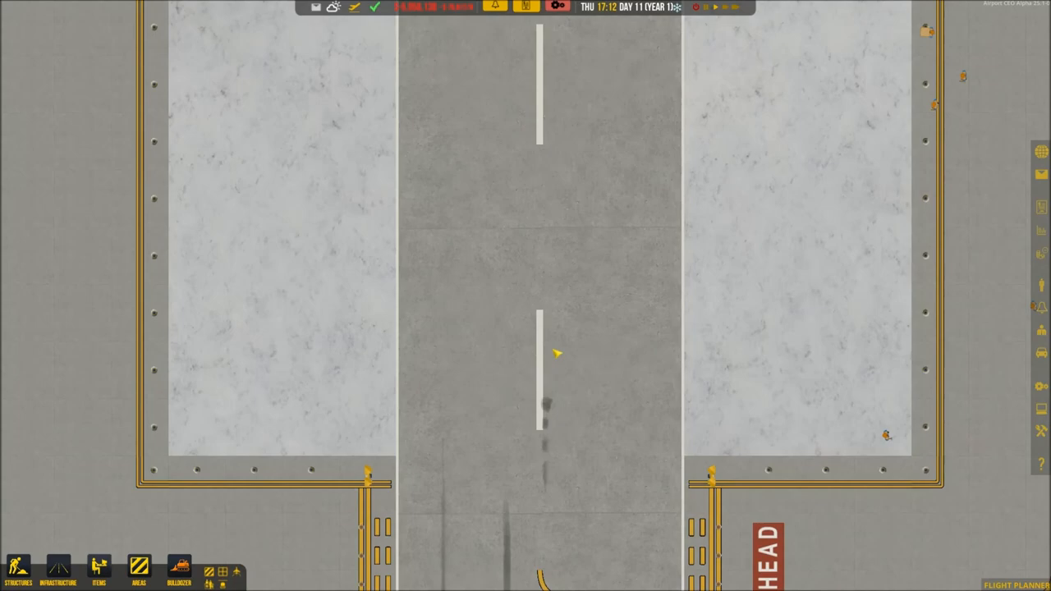
# Inspect the runway, then bring up the Flight Planner with Thursday's scheduled flights on stands
pyautogui.click(469, 312)
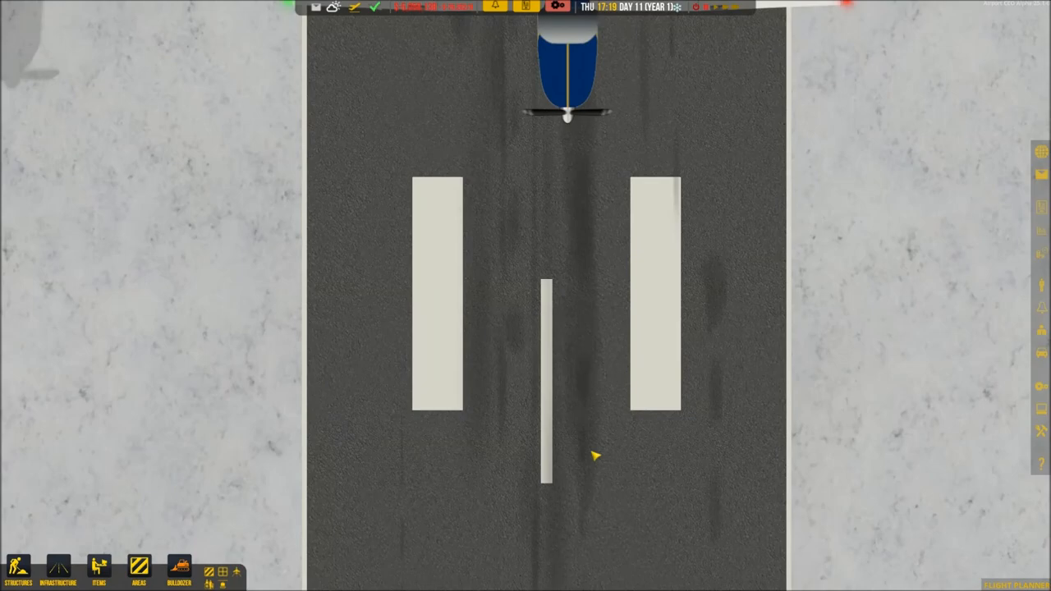
pyautogui.click(1021, 572)
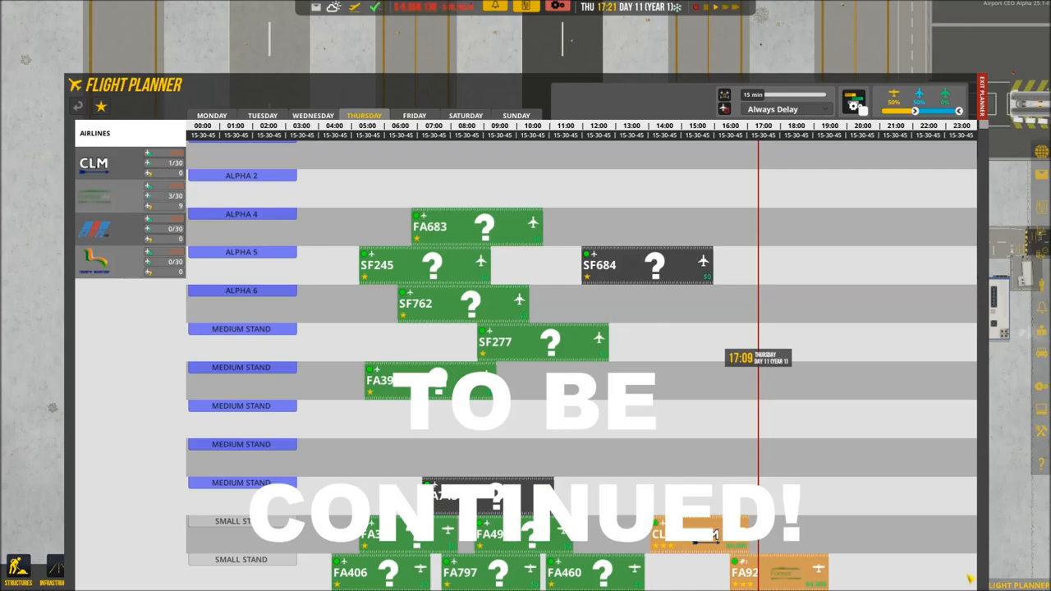